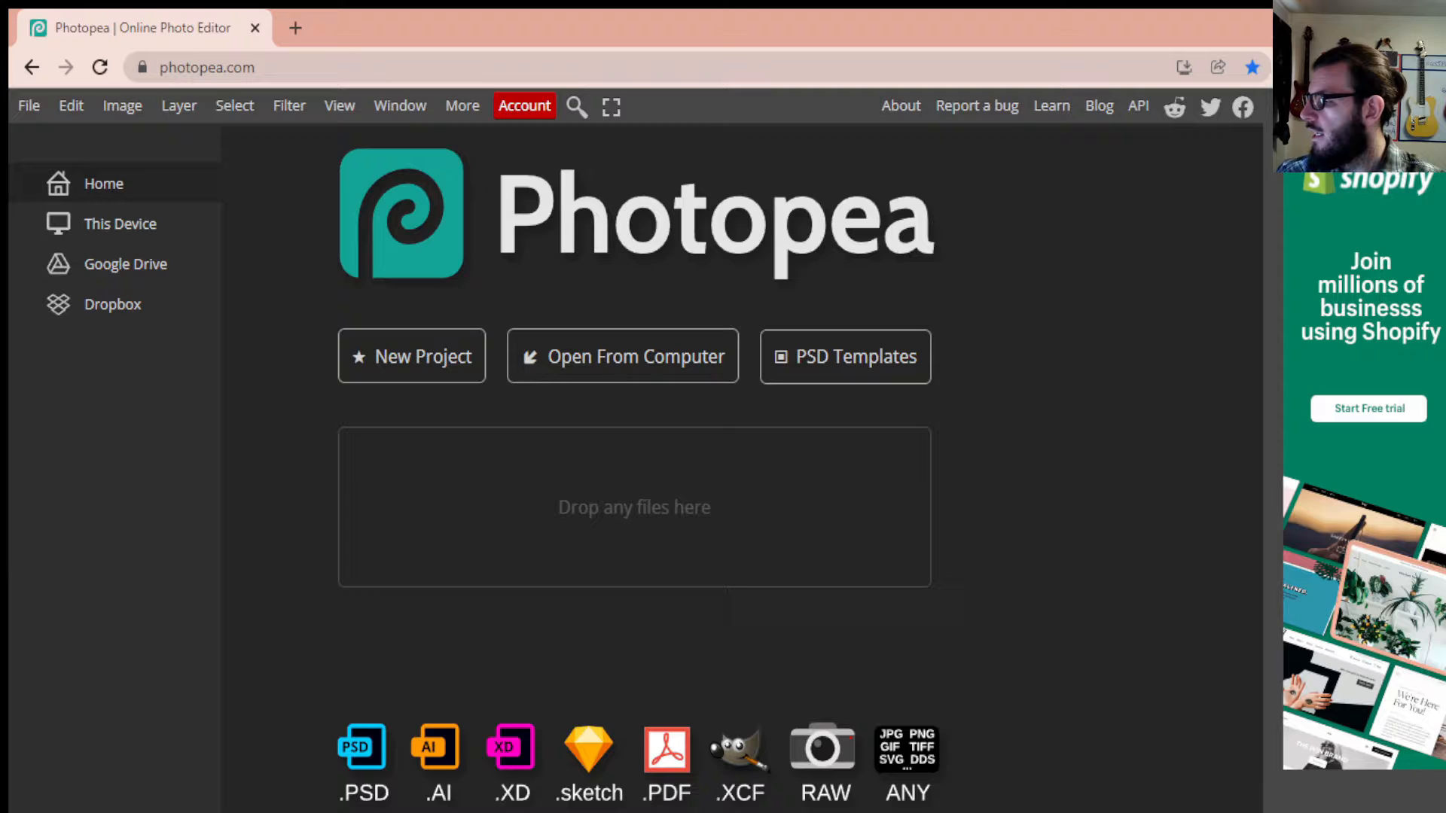
Open Animals.psd, the pasture photo of grazing black cows, from the computer.
click(621, 356)
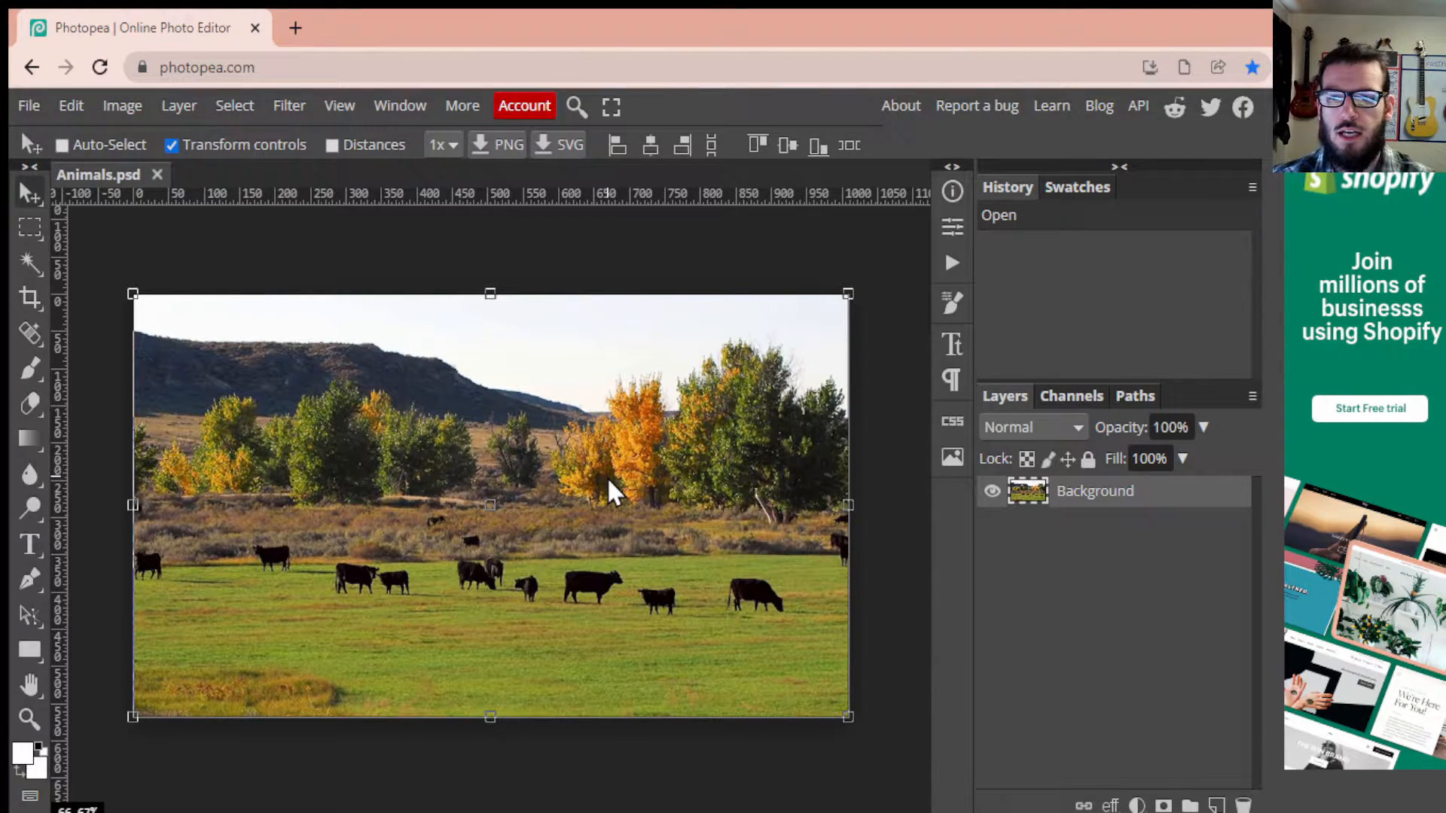
mouse_move(572, 485)
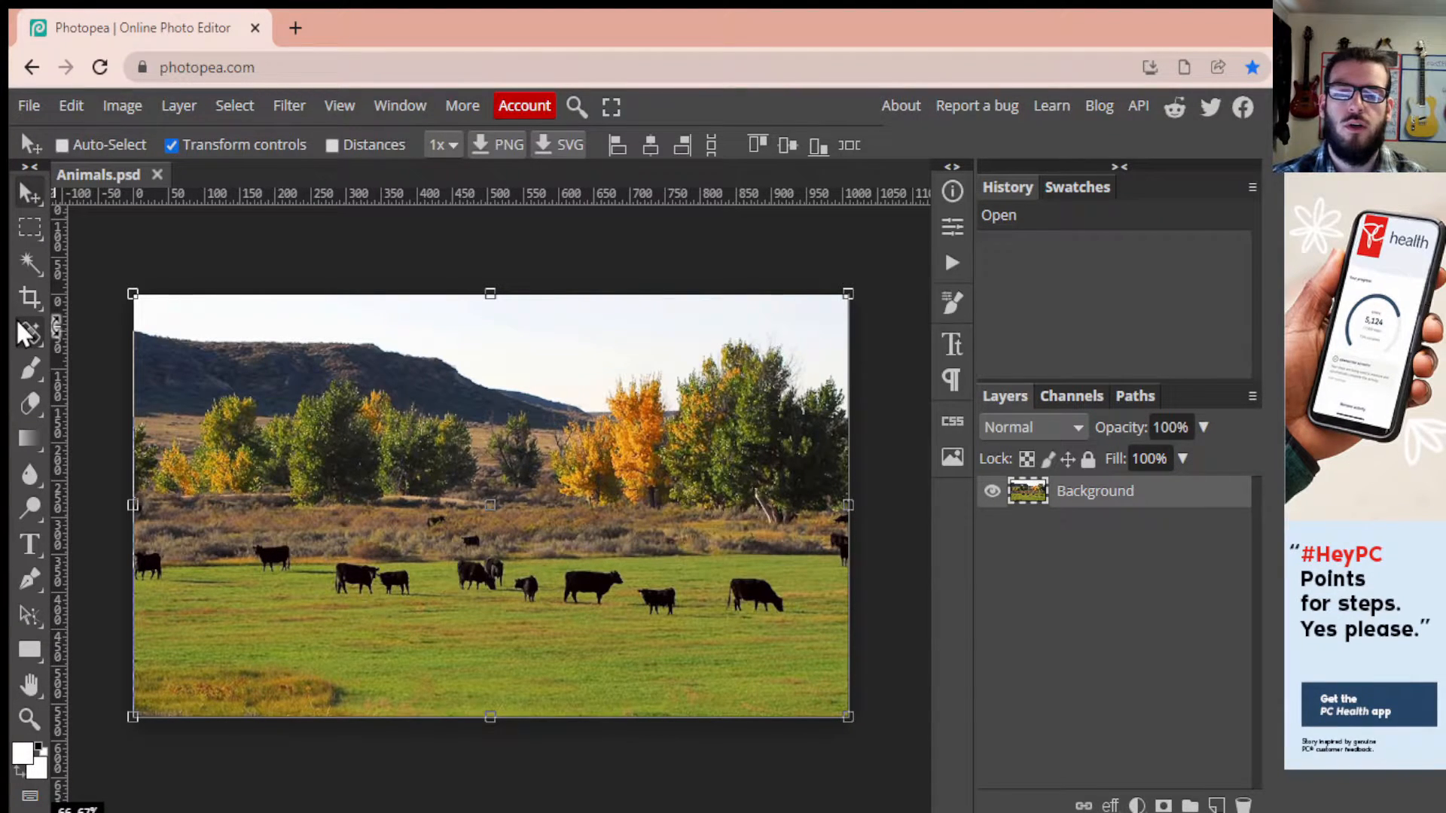
With the Spot Healing Brush, heal away the small cow right of the largest one.
click(30, 335)
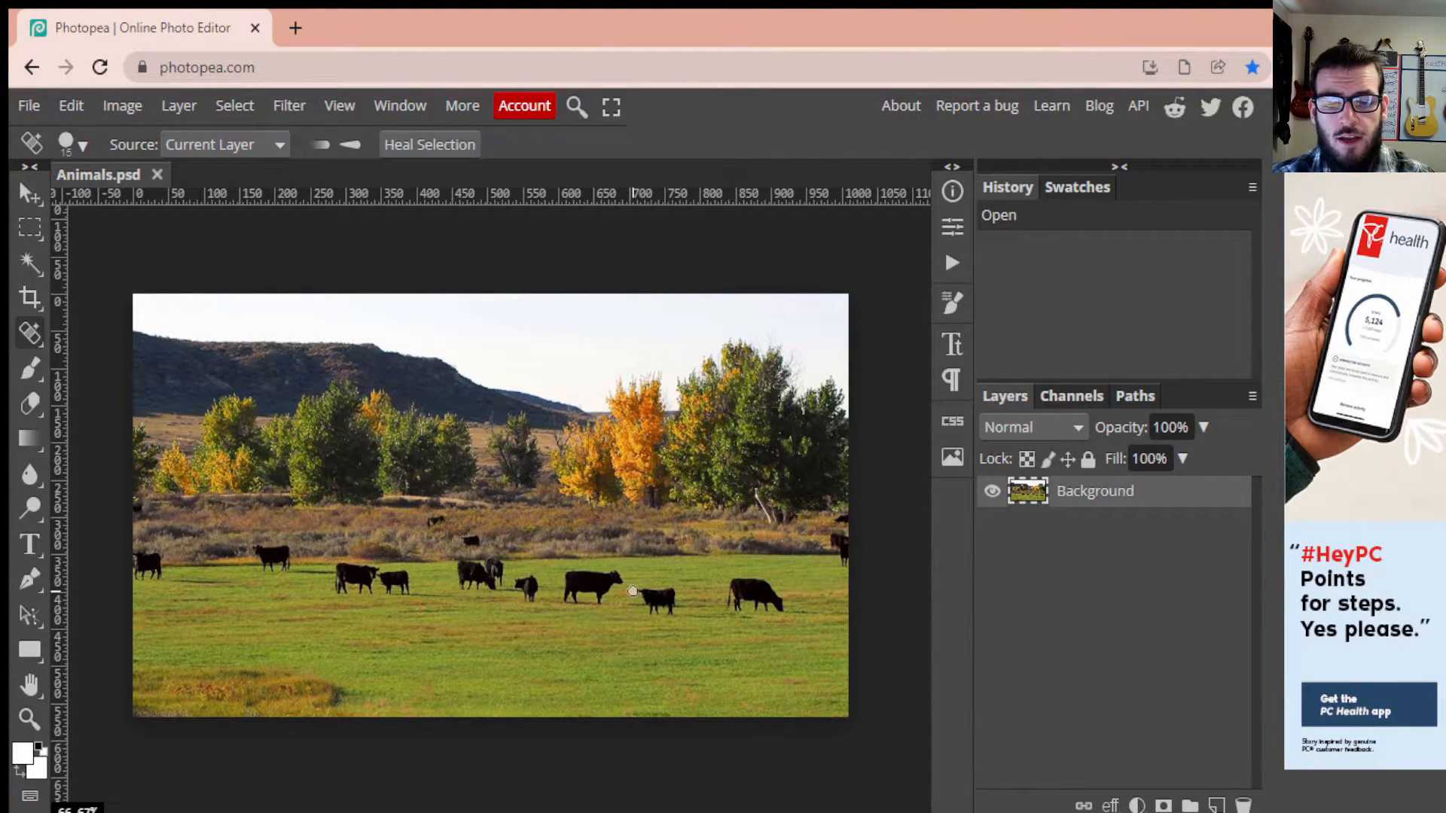
click(654, 597)
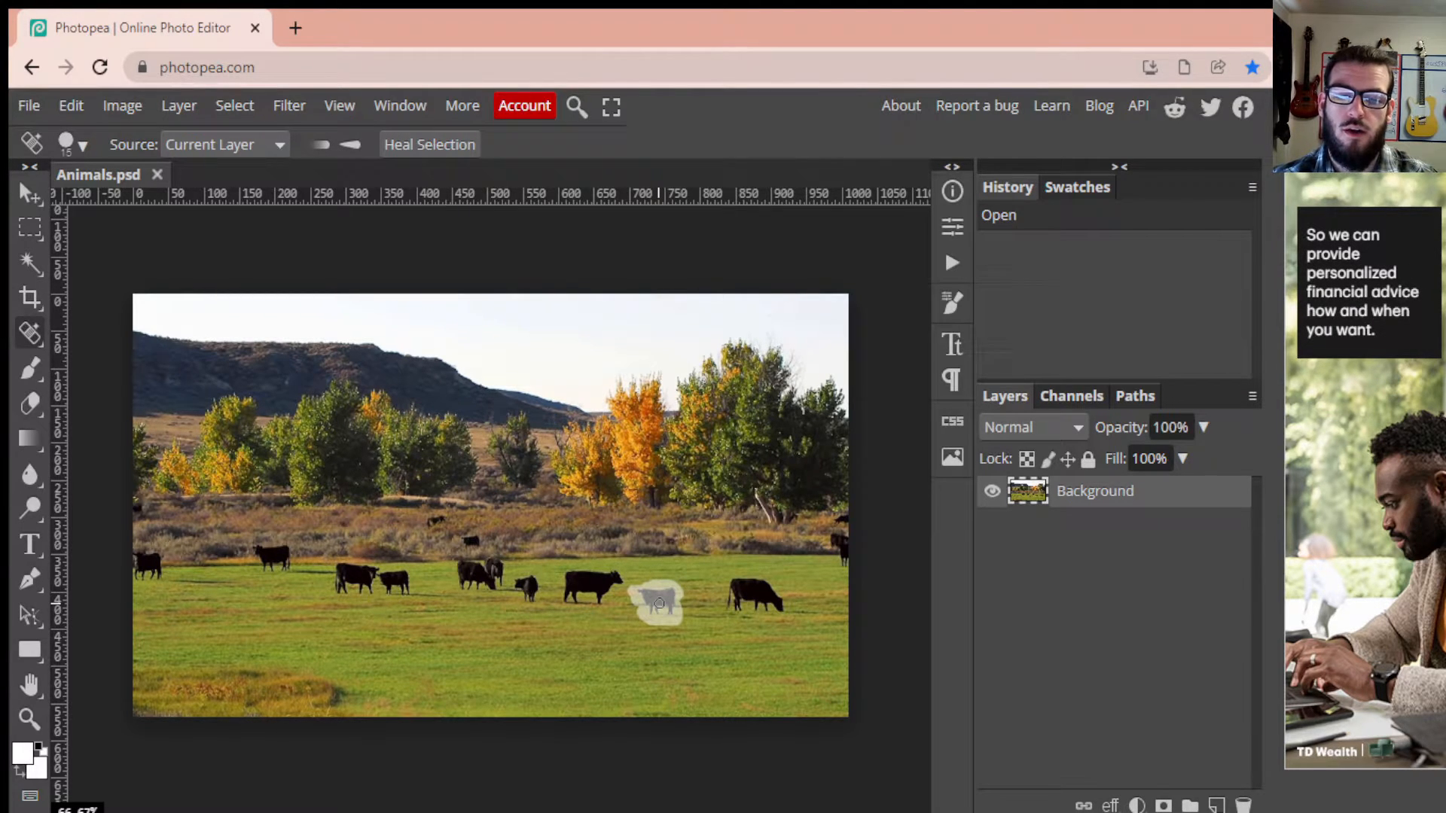
click(654, 600)
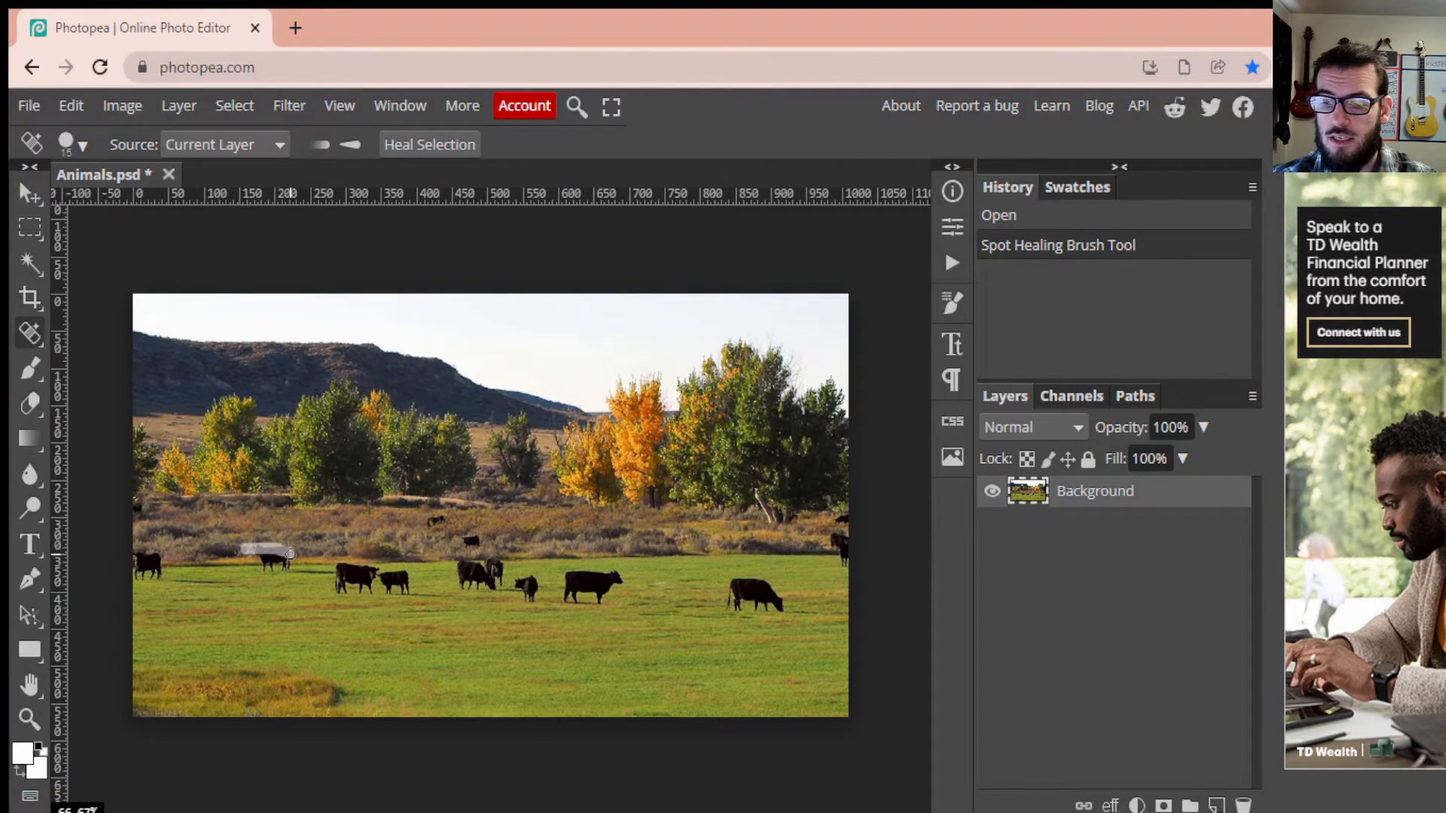
Brush healing strokes over the back-left cow, undoing and redoing one stroke.
click(277, 558)
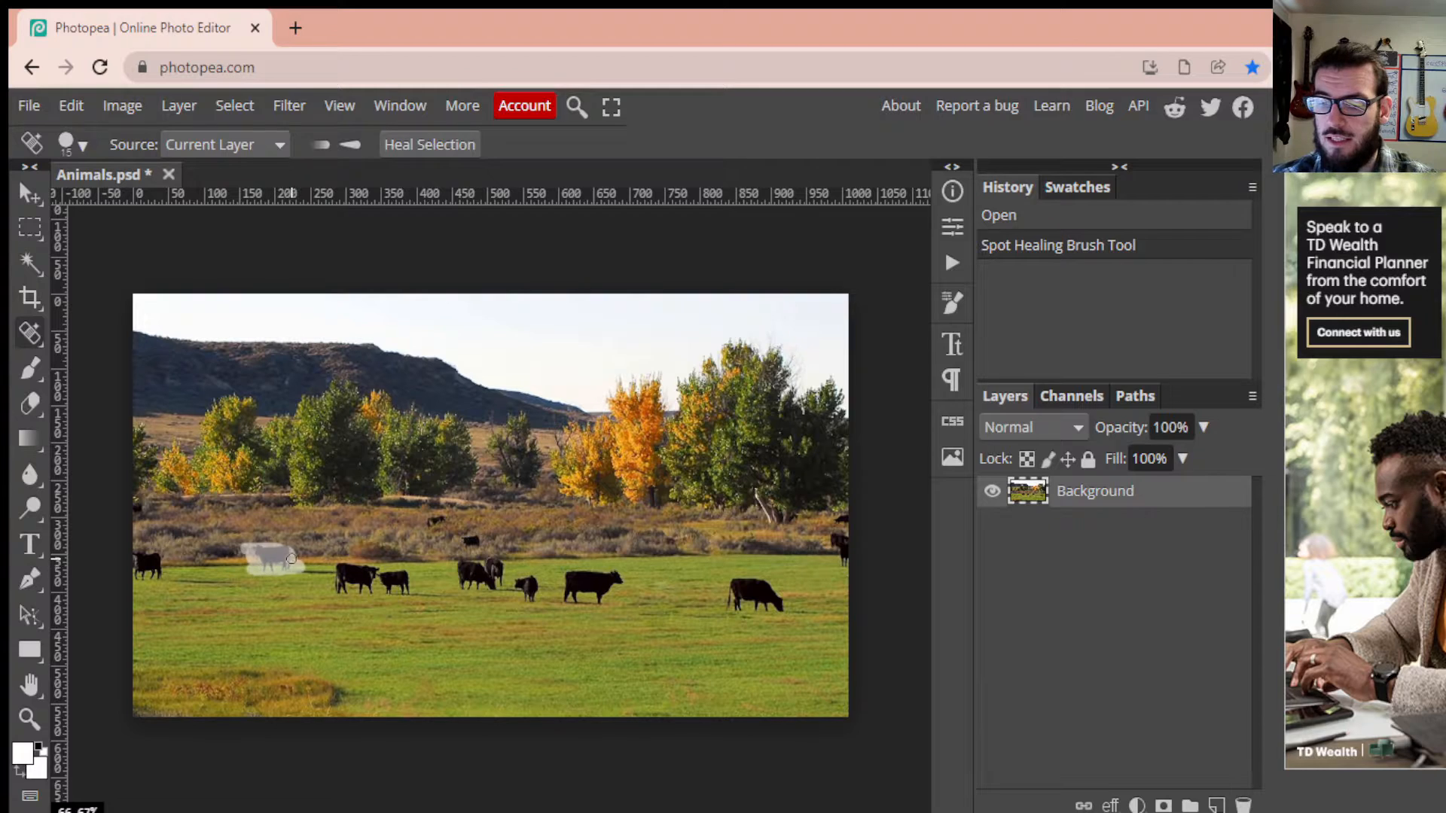
click(272, 558)
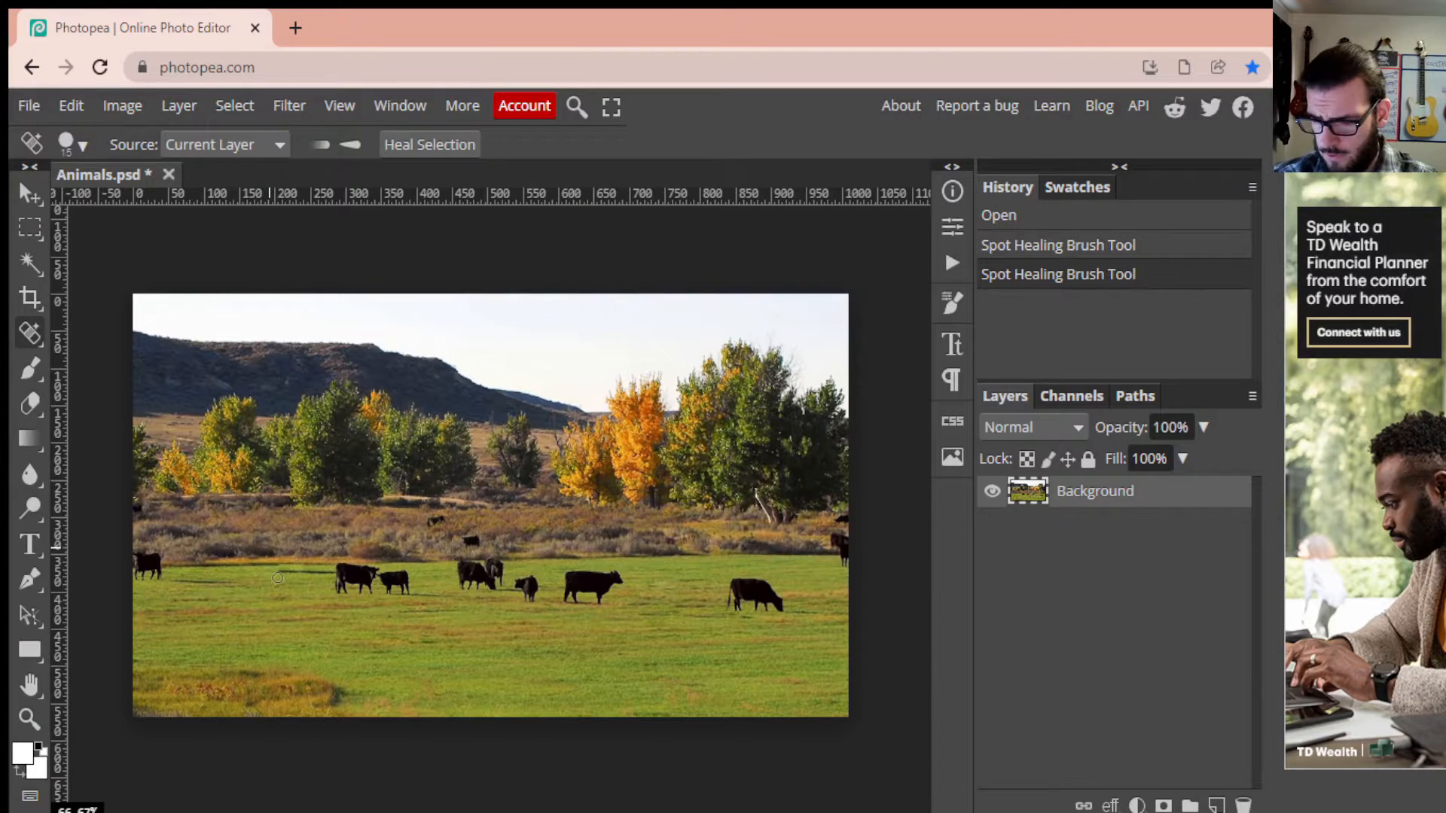
click(267, 554)
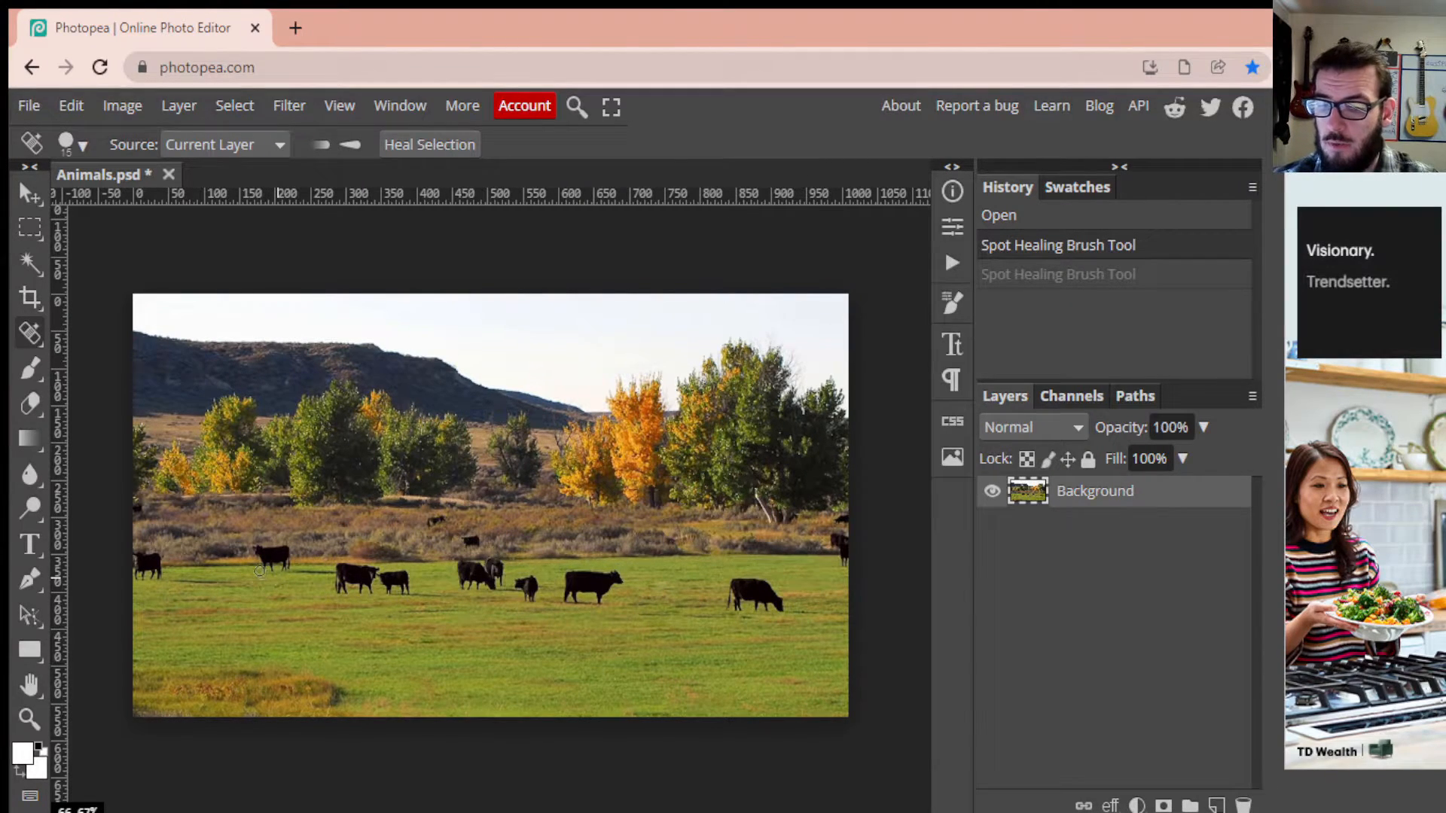
click(296, 572)
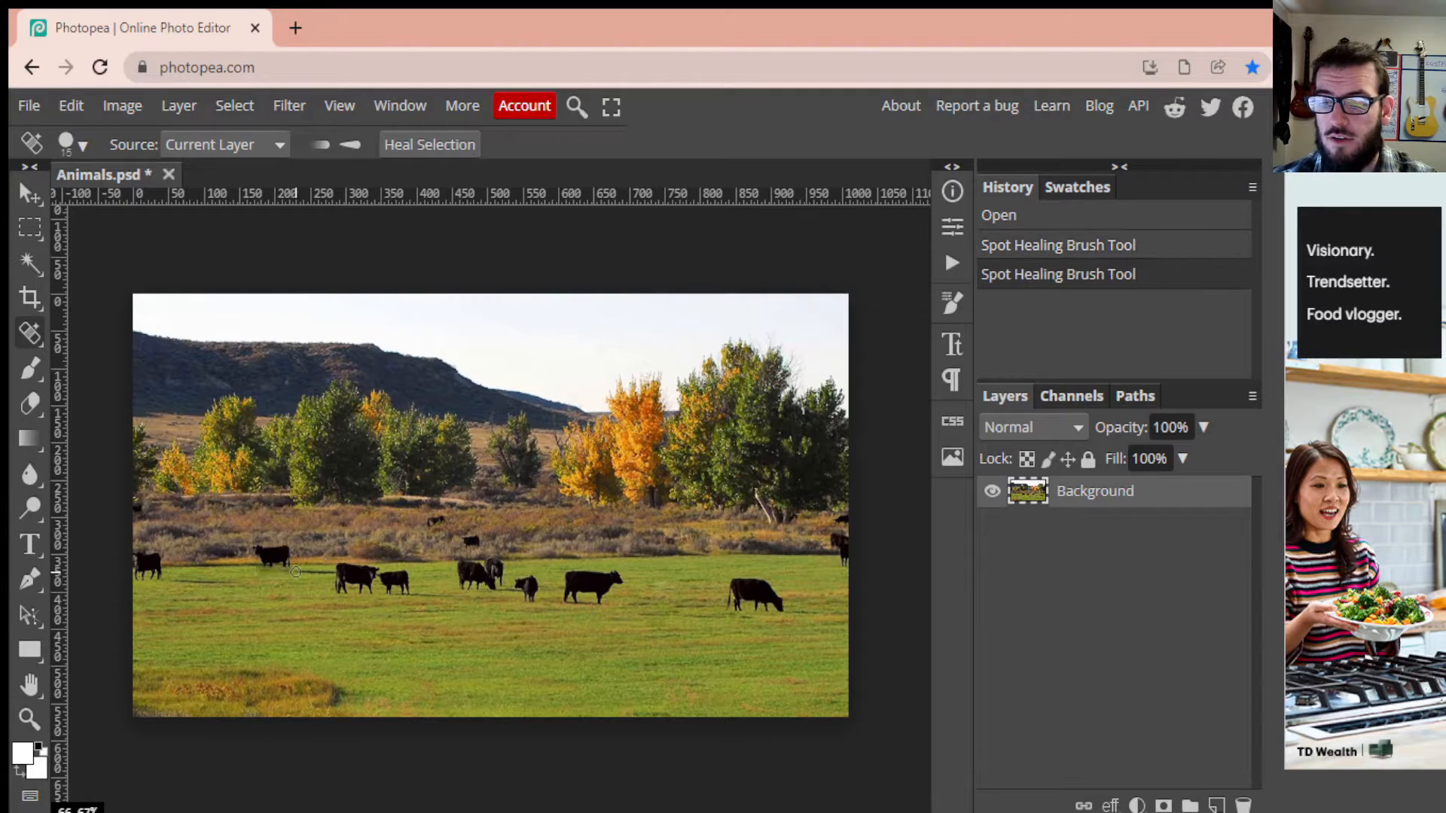
click(293, 571)
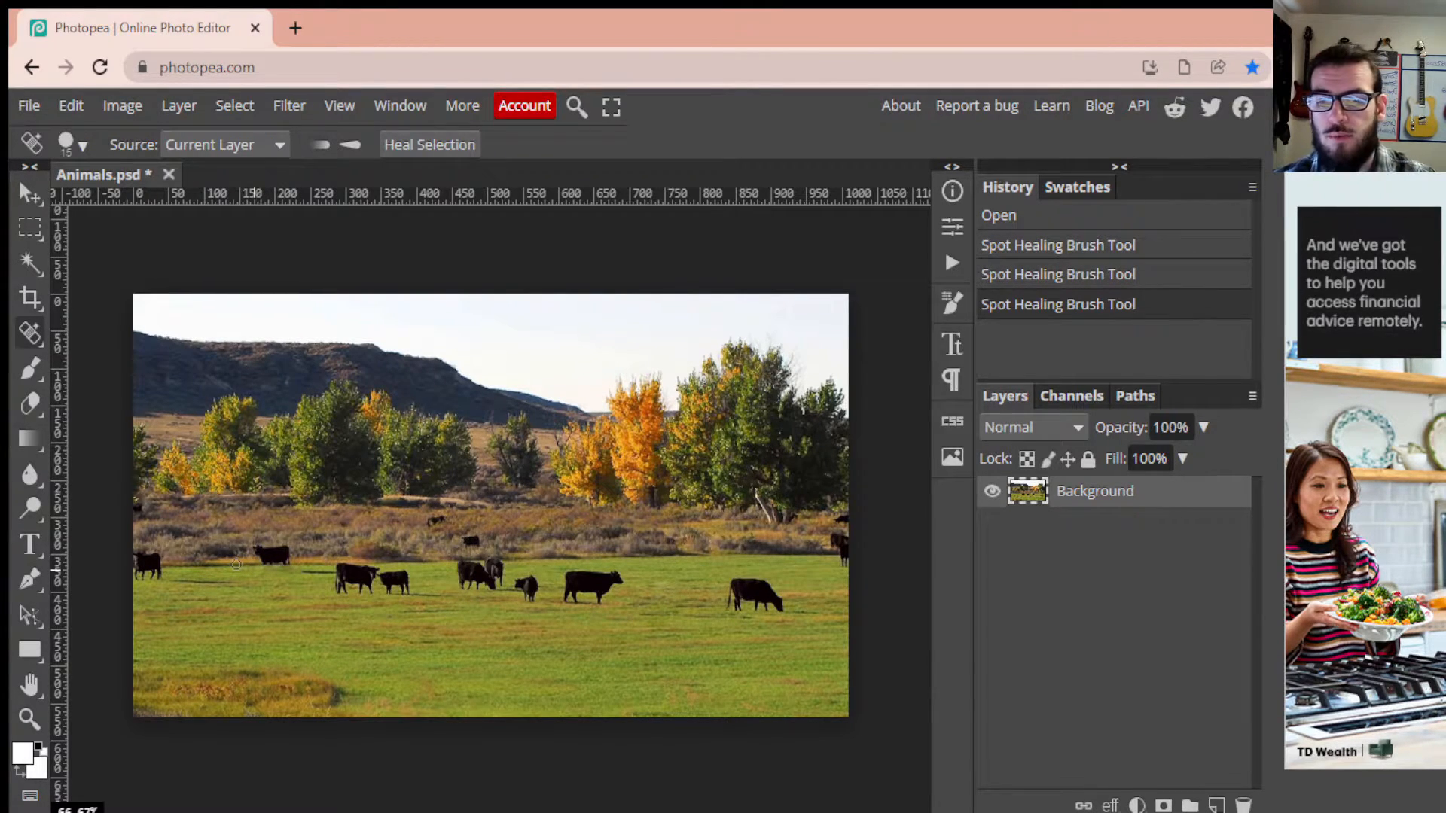
drag(237, 565, 295, 563)
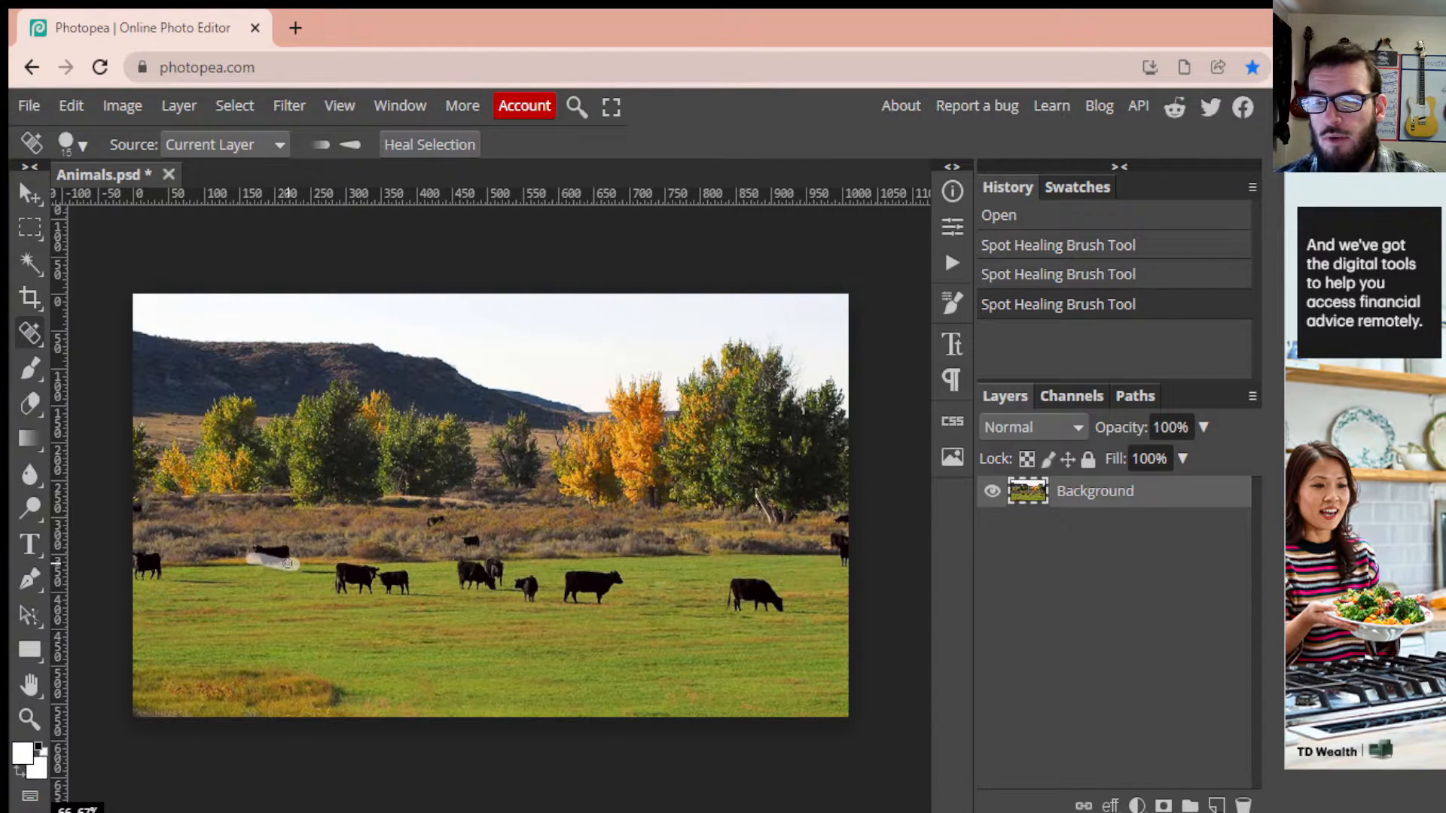
Finish healing the back-left cow, then erase the overlapping pair of cows mid-herd.
click(287, 559)
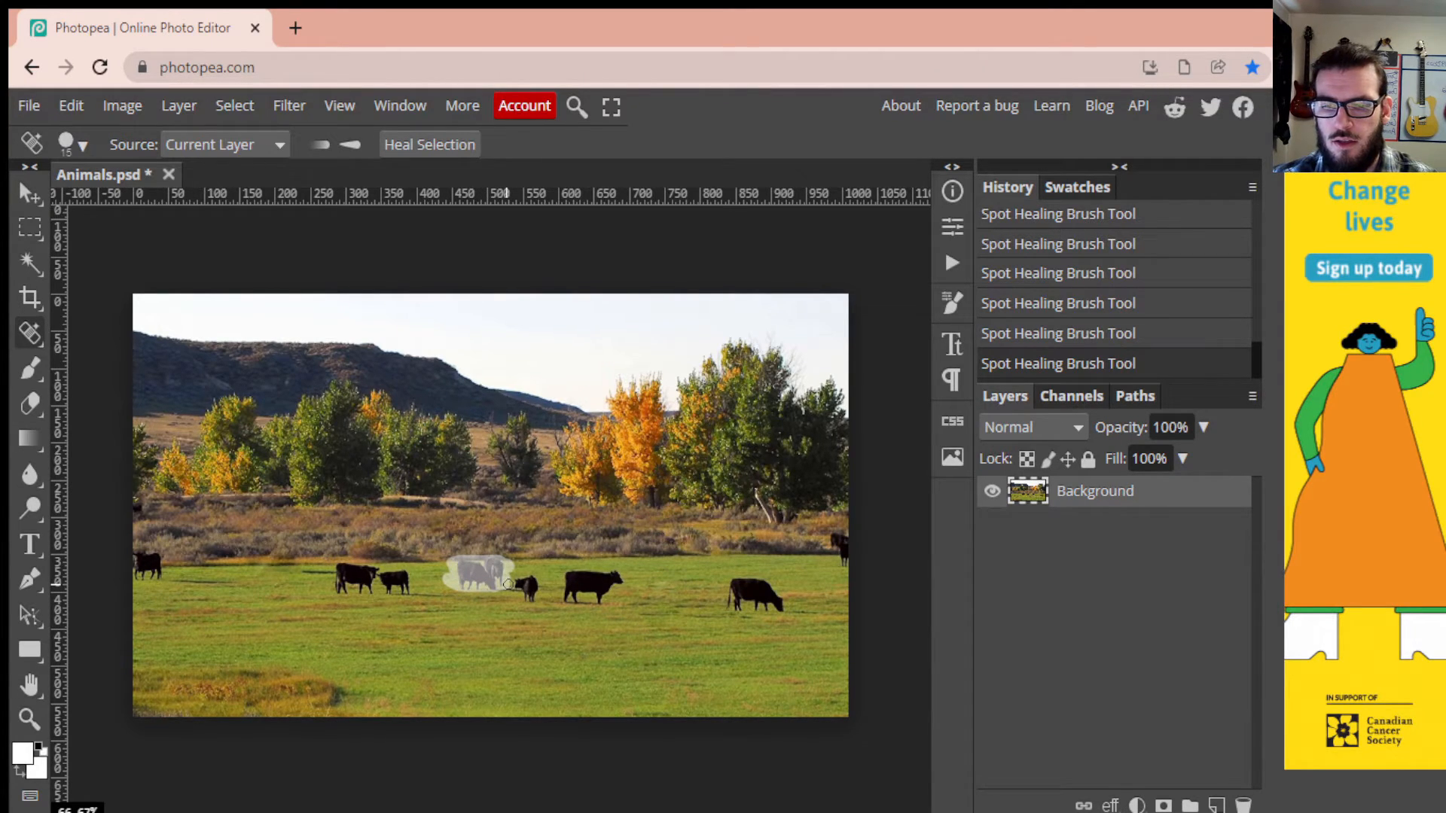
click(481, 580)
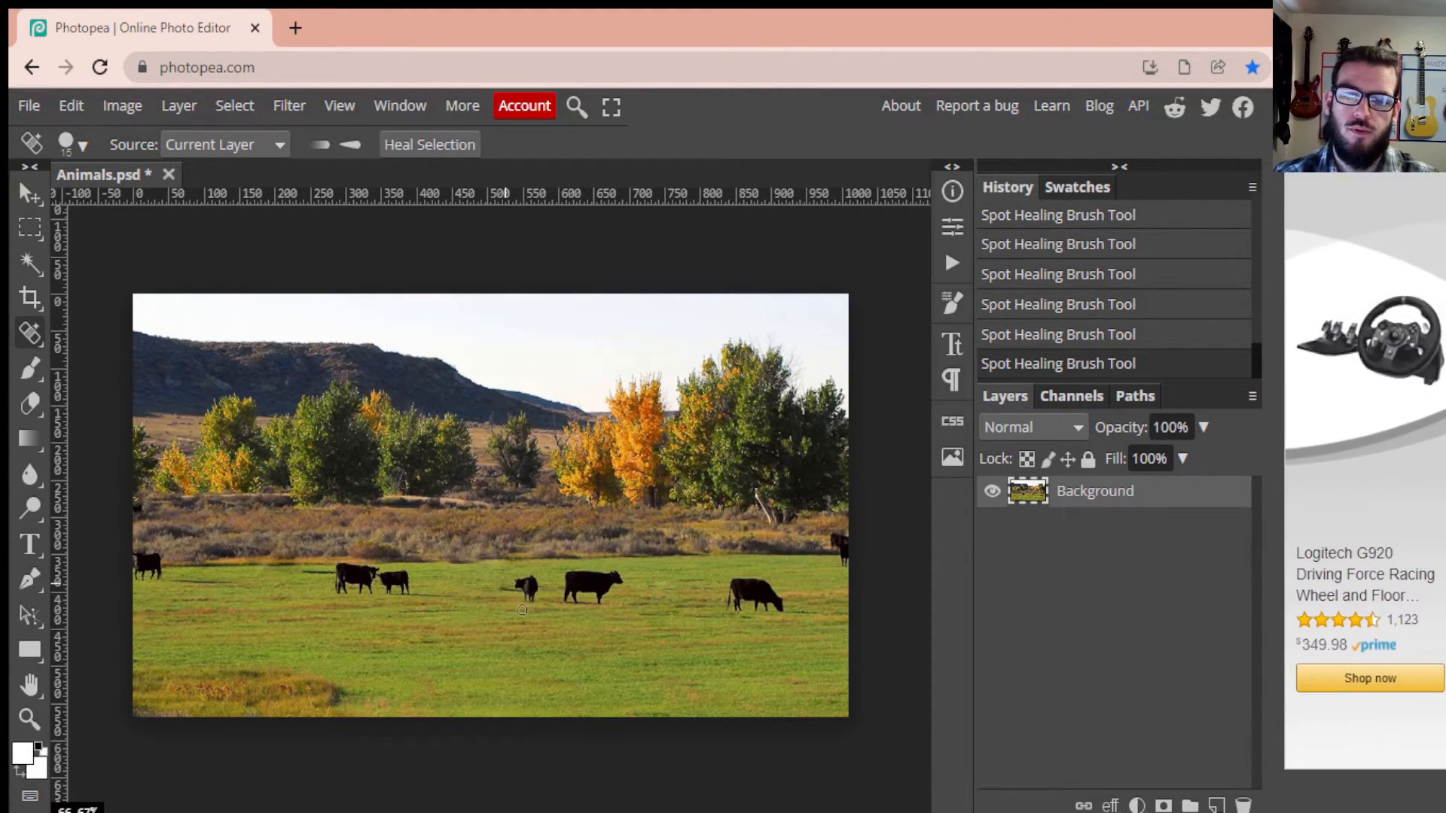